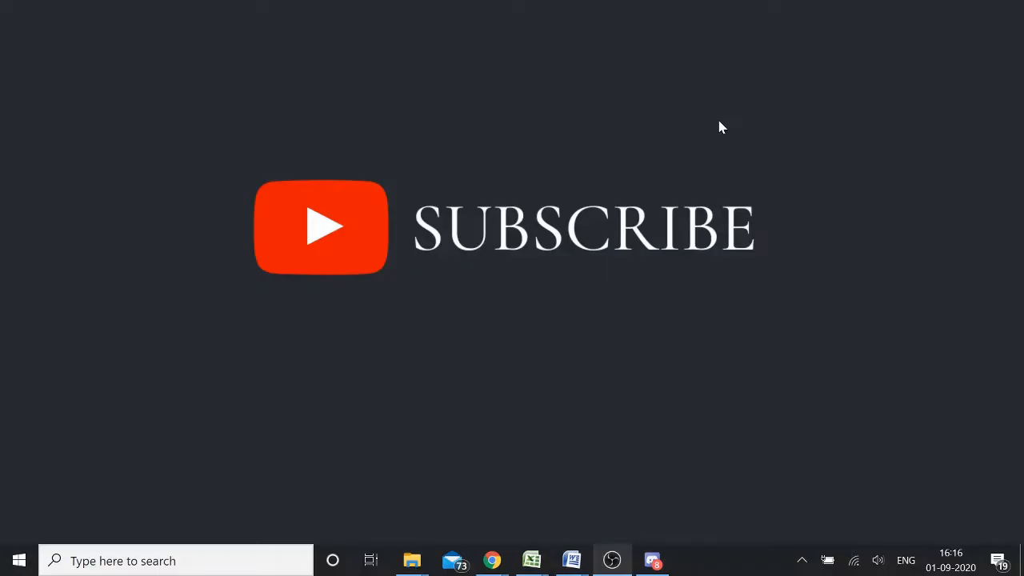
# Bring Discord's settings back up, then close them to land on the Friends home screen
pyautogui.click(651, 560)
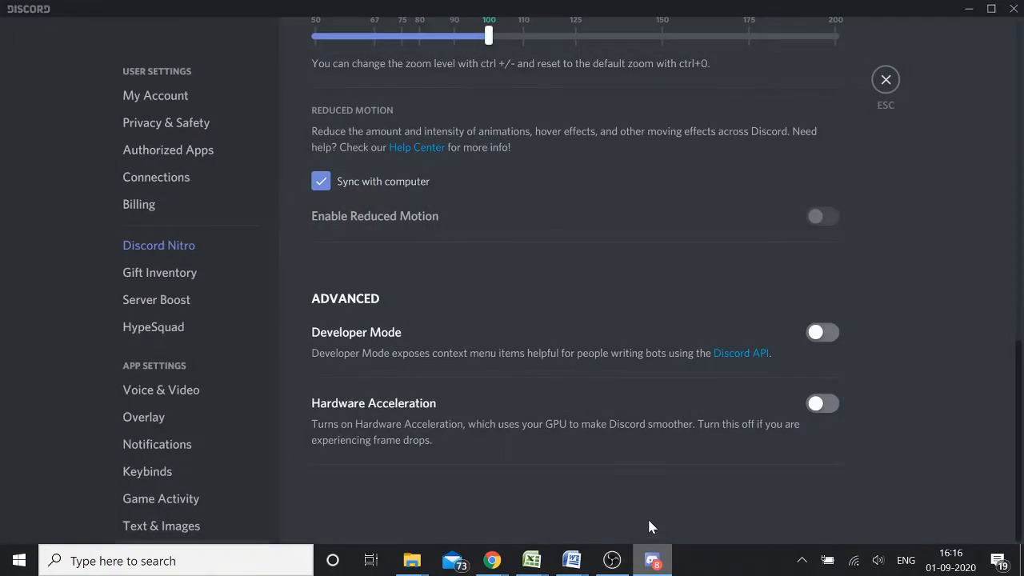
pyautogui.moveTo(632, 515)
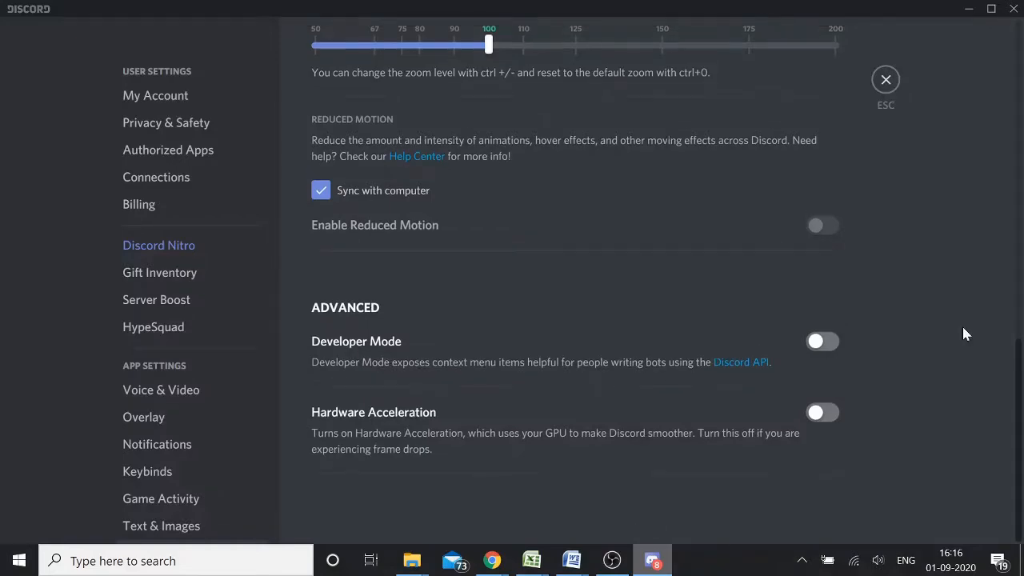
pyautogui.click(884, 80)
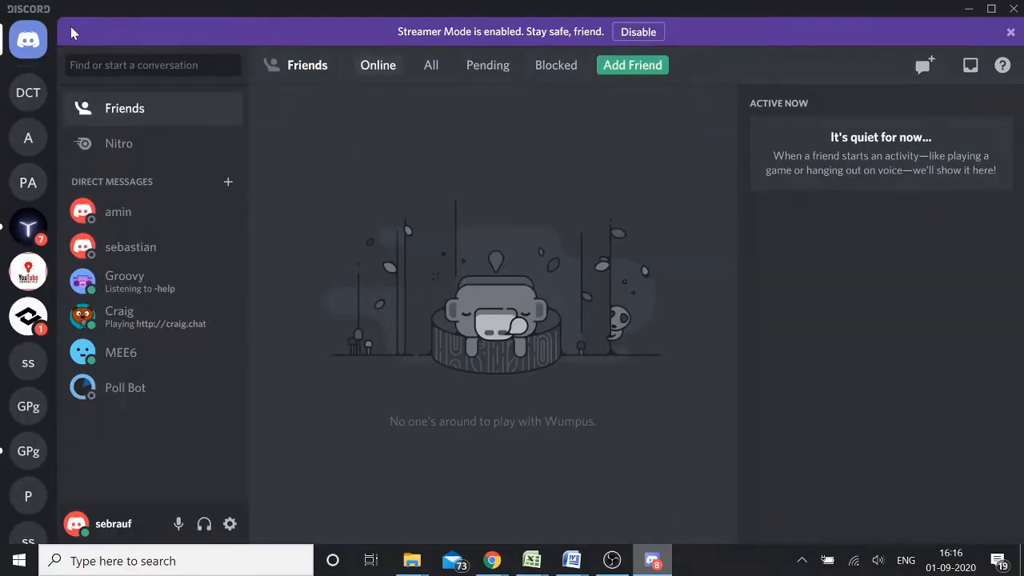
pyautogui.moveTo(136, 536)
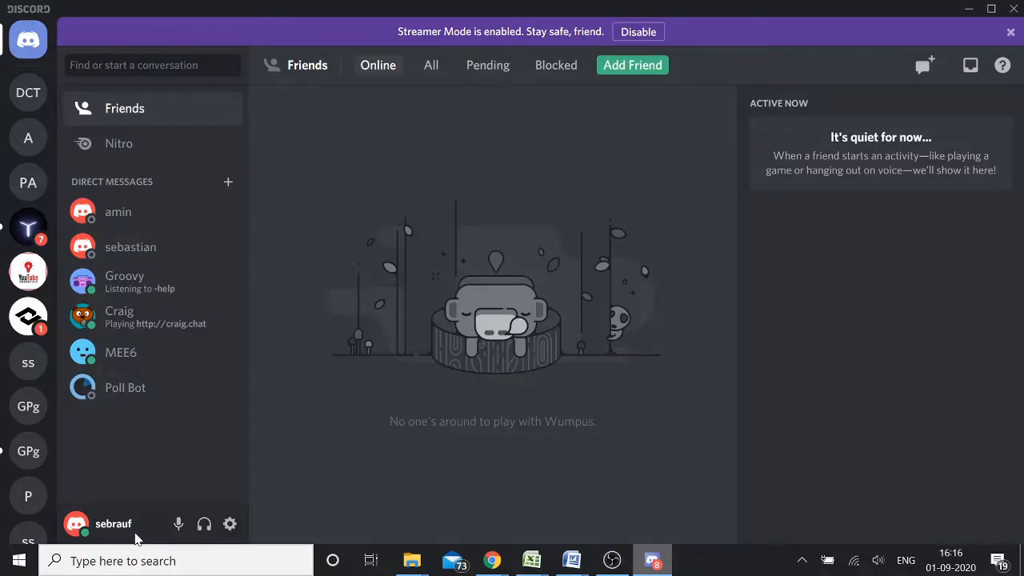
pyautogui.moveTo(230, 523)
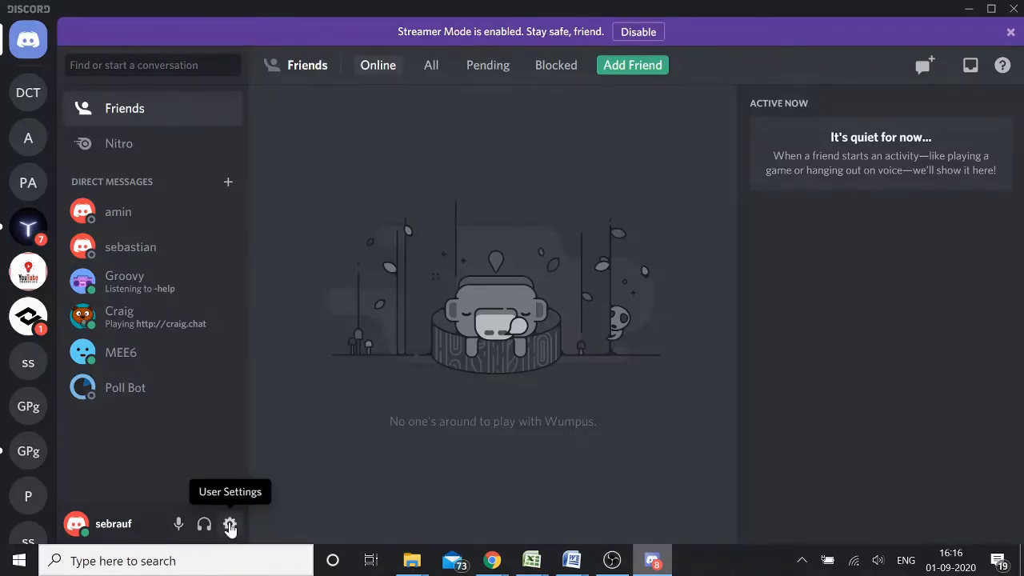
pyautogui.moveTo(160, 538)
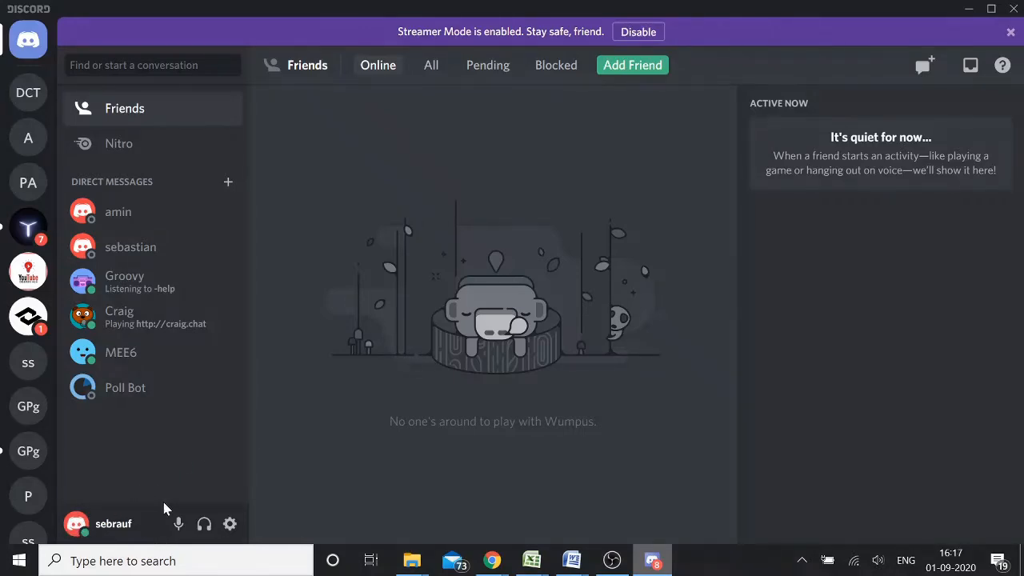
# Reach the Appearance page under App Settings in User Settings
pyautogui.click(231, 523)
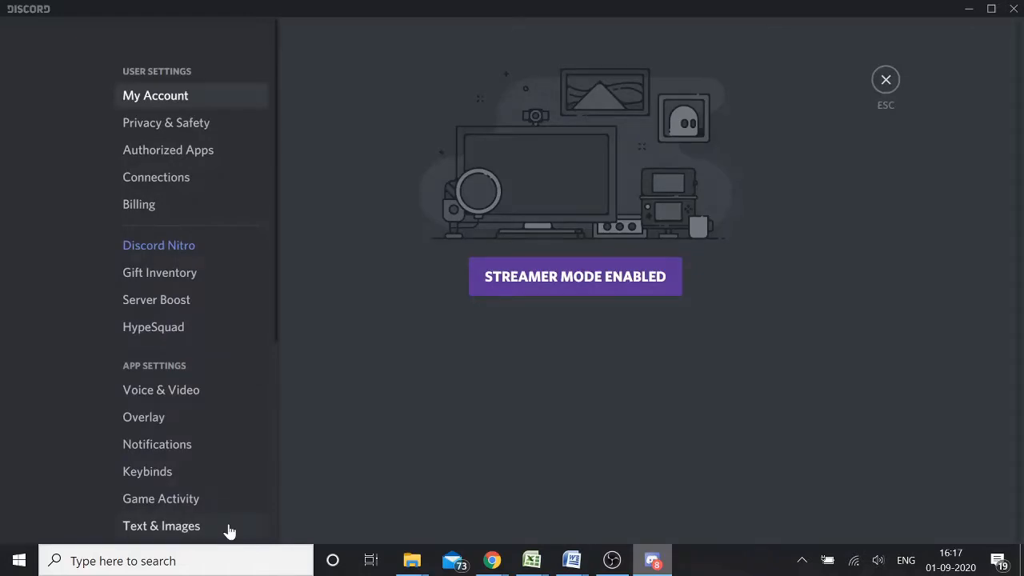
pyautogui.scroll(-3)
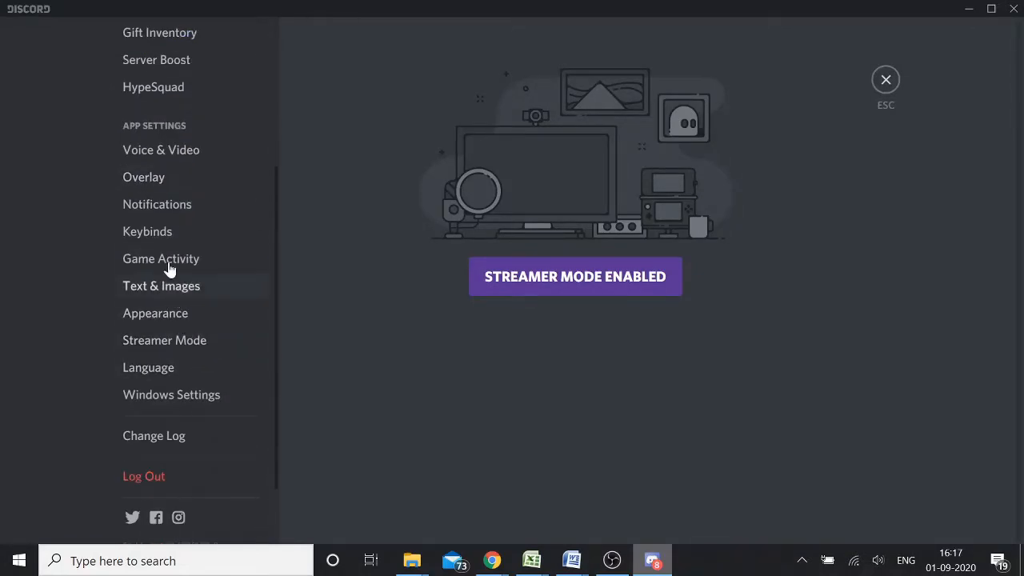
pyautogui.moveTo(155, 313)
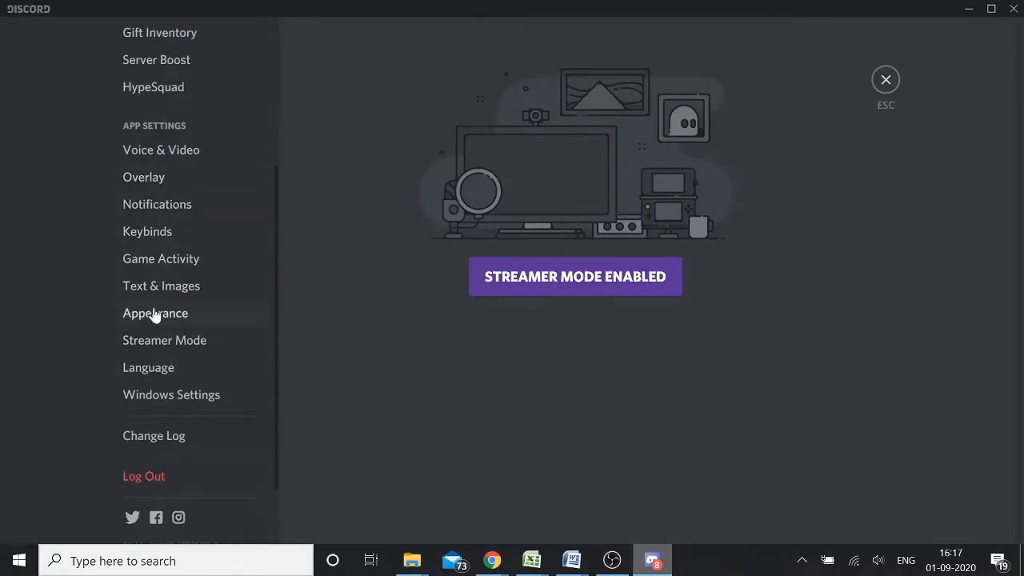
pyautogui.click(156, 312)
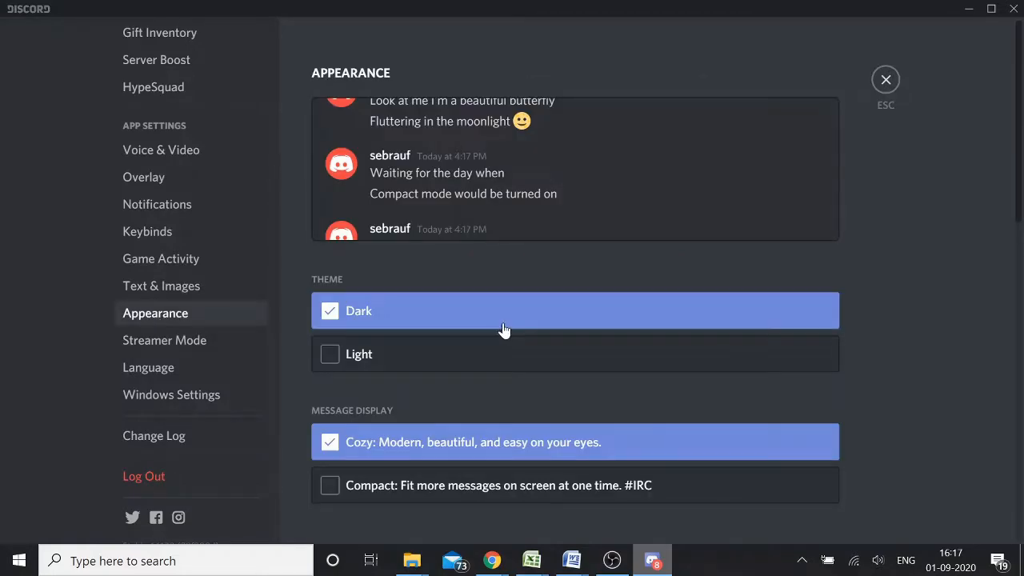
# Toggle Hardware Acceleration in the Advanced section, raising the quit-and-relaunch warning
pyautogui.scroll(-3)
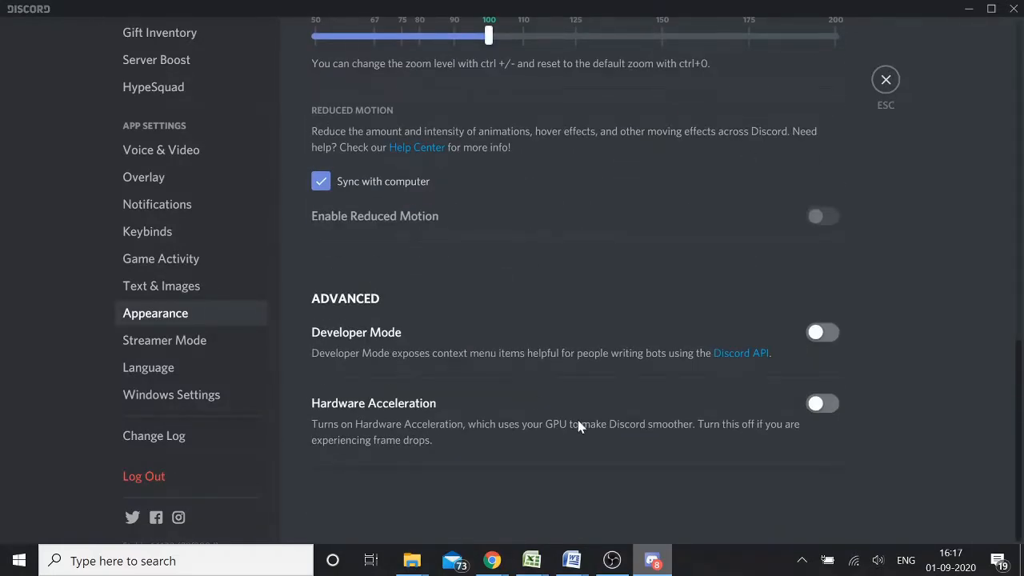
pyautogui.moveTo(303, 400)
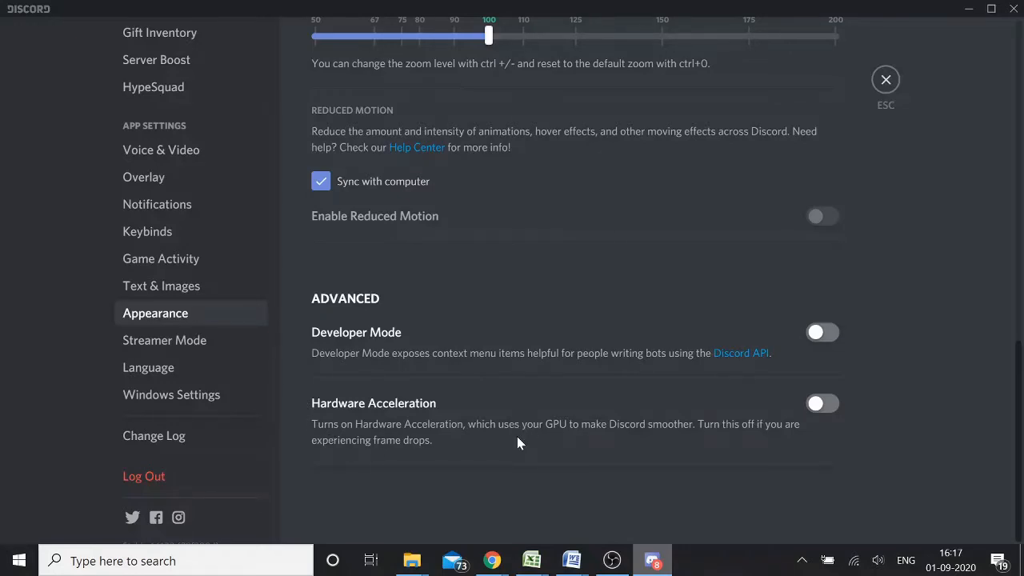
pyautogui.moveTo(832, 424)
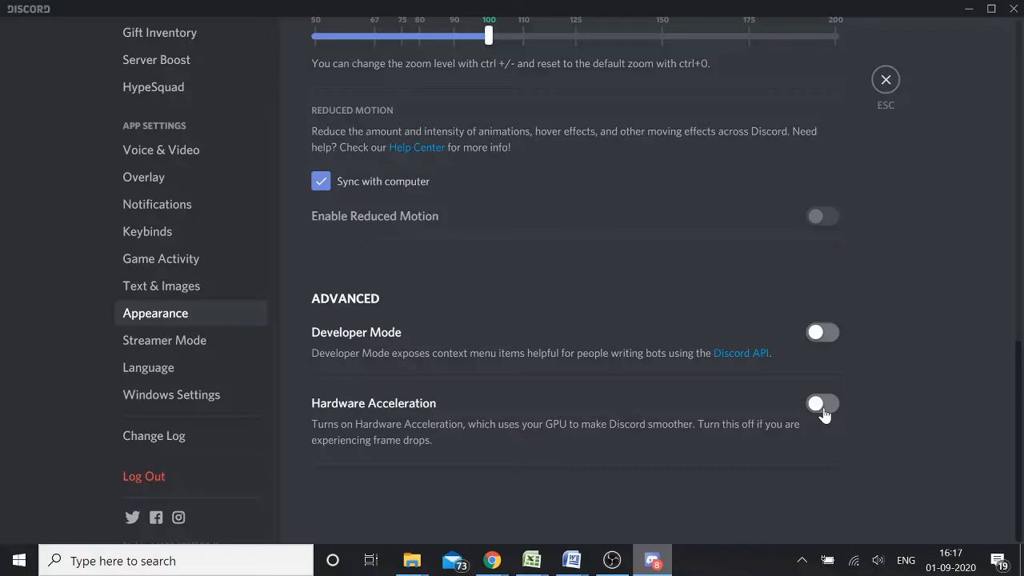
pyautogui.click(822, 403)
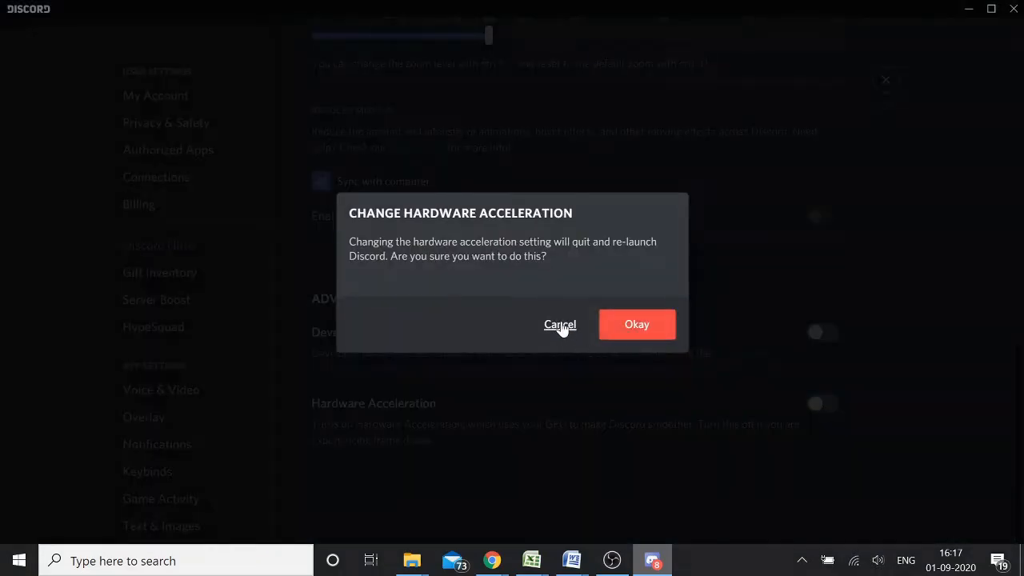
# Cancel the warning once, toggle Hardware Acceleration again and confirm with Okay so Discord relaunches
pyautogui.click(559, 323)
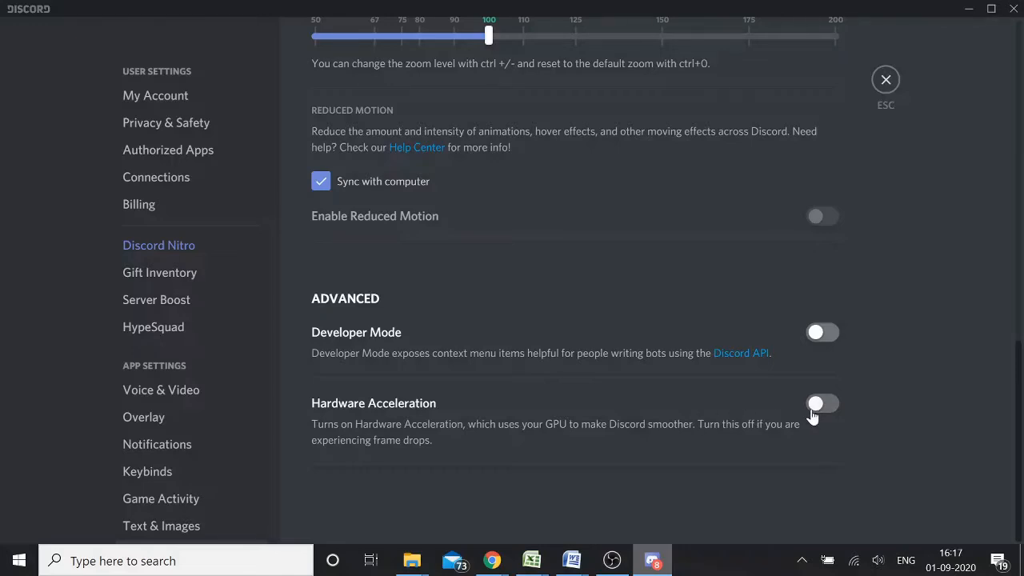
pyautogui.click(822, 403)
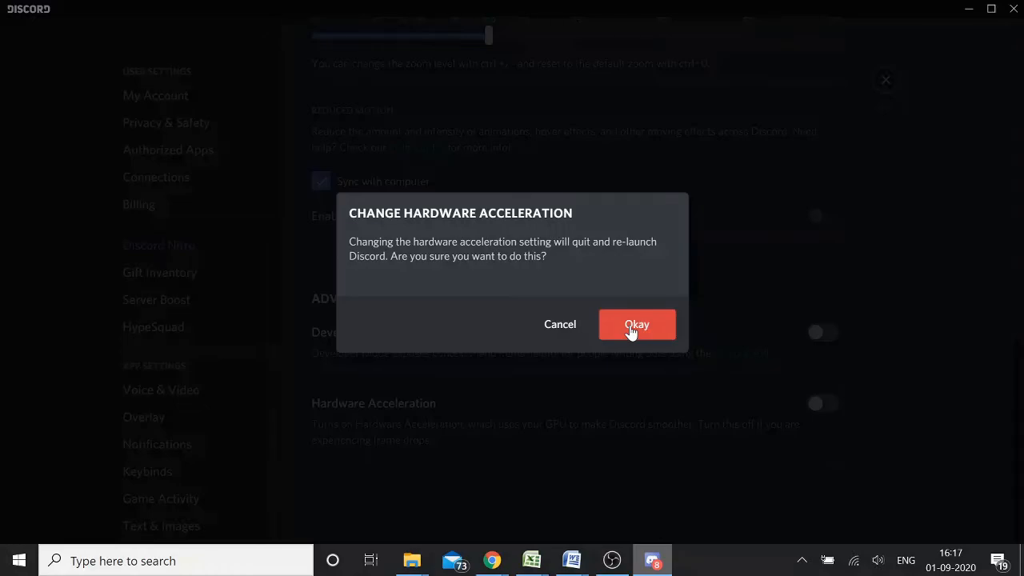
pyautogui.click(636, 323)
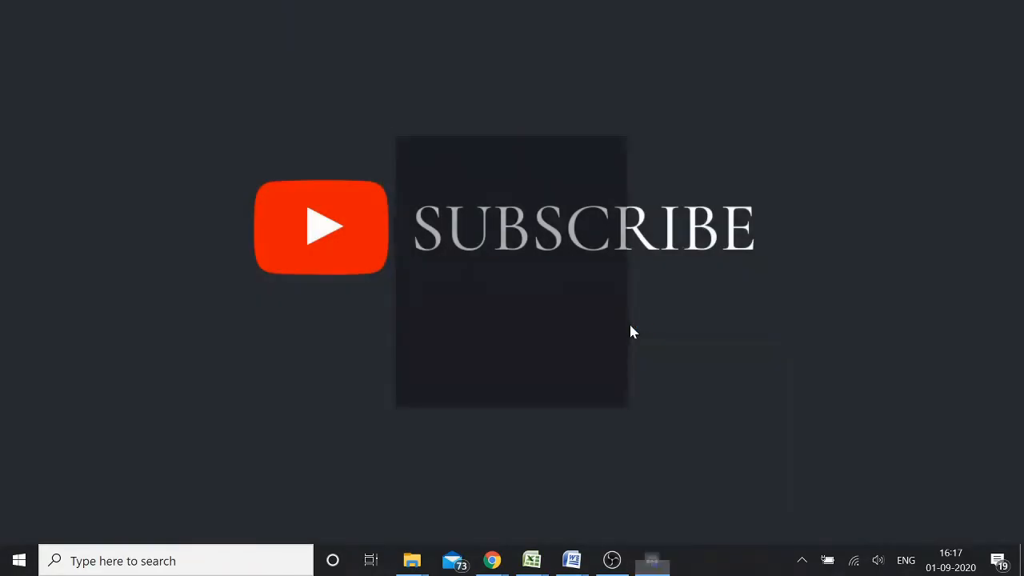
# Bring the relaunched Discord window forward at the Friends home view
pyautogui.click(651, 560)
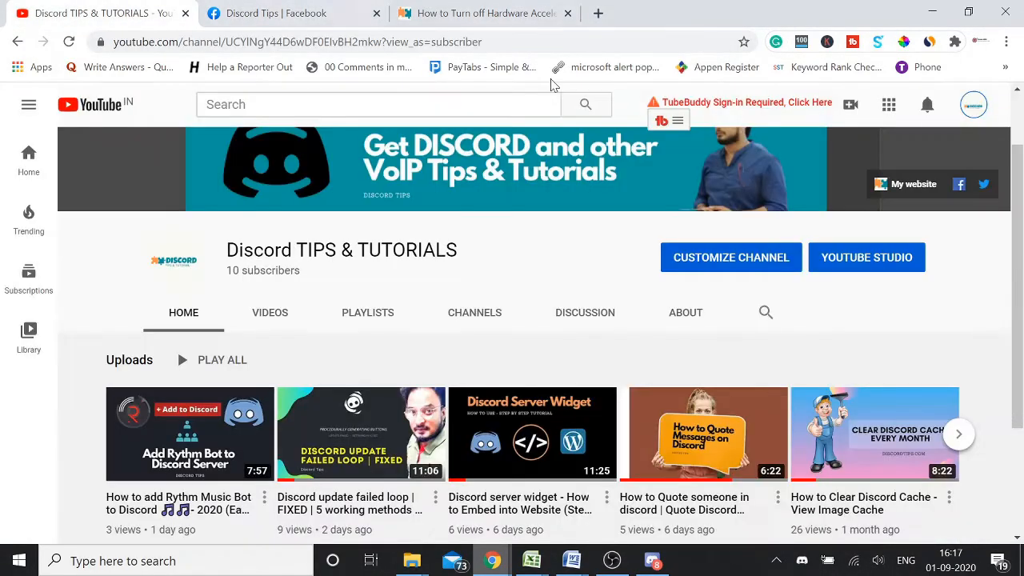
pyautogui.click(651, 560)
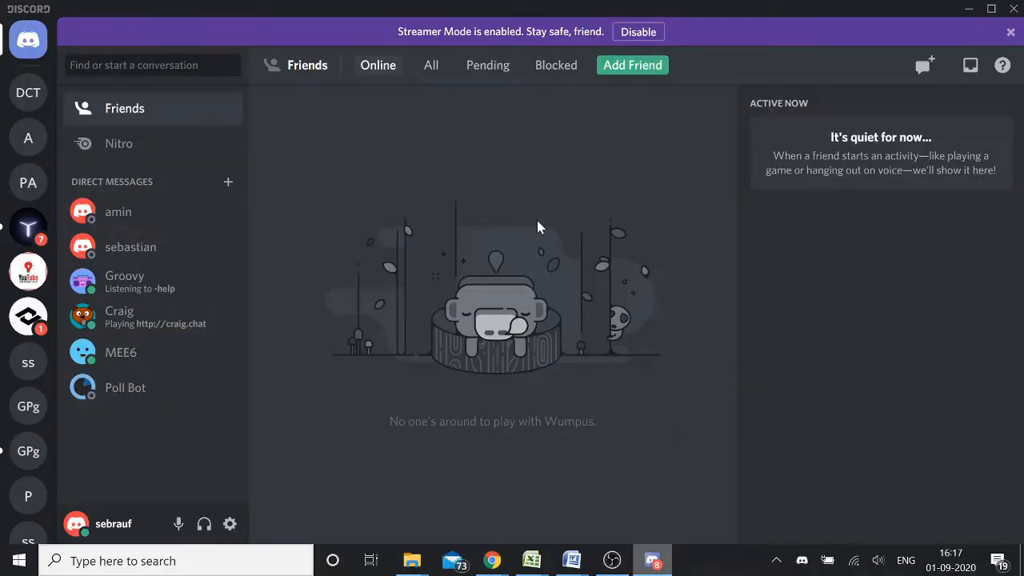
pyautogui.moveTo(256, 390)
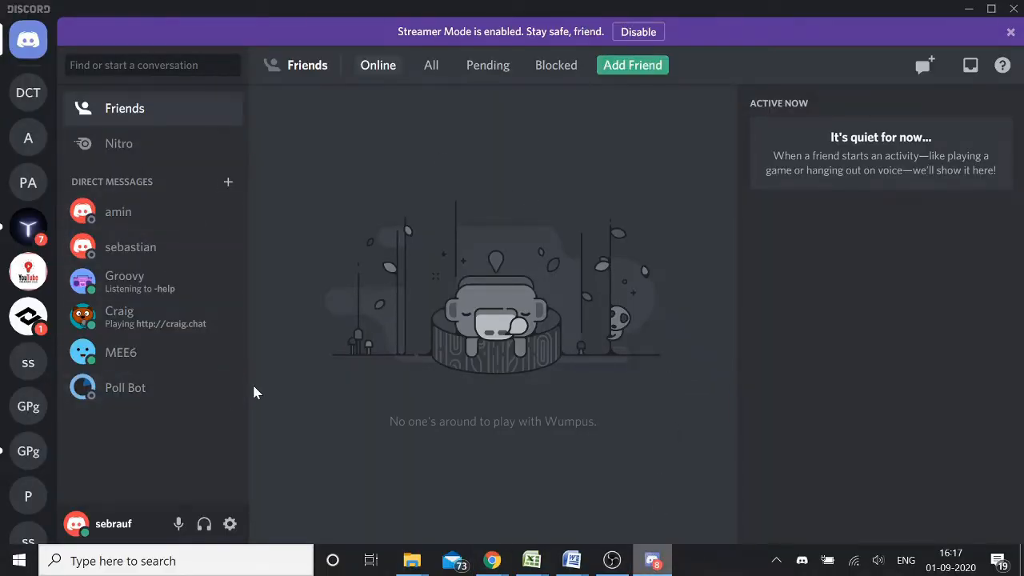